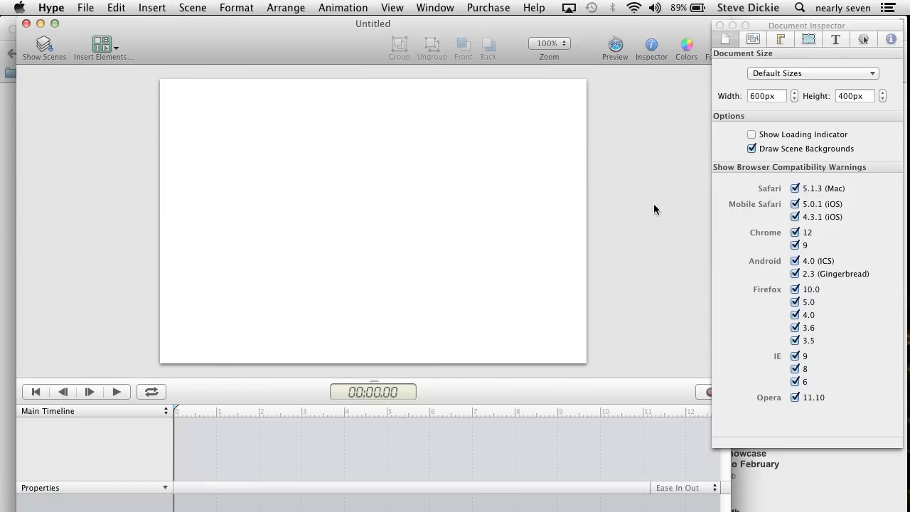
pyautogui.moveTo(723, 129)
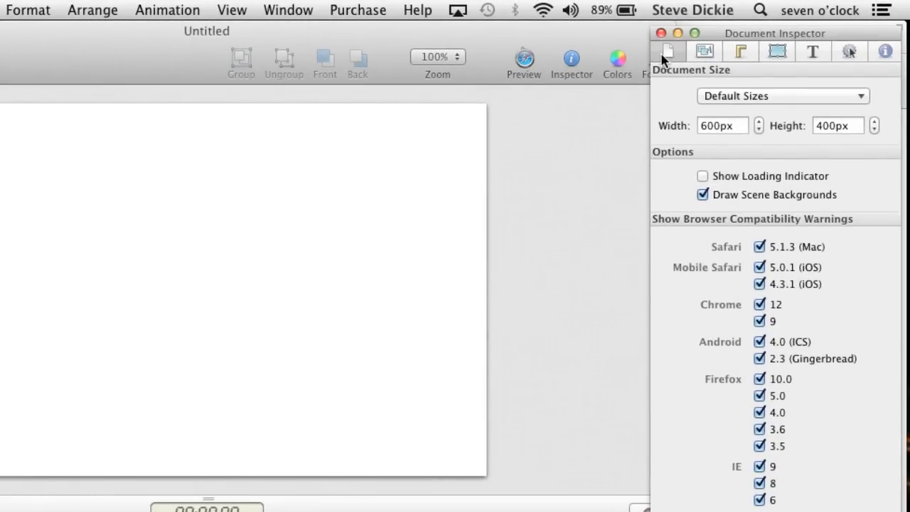
# Set the document size to iBooks Full Widescreen (1024 x 768) and zoom to 50%.
pyautogui.click(782, 96)
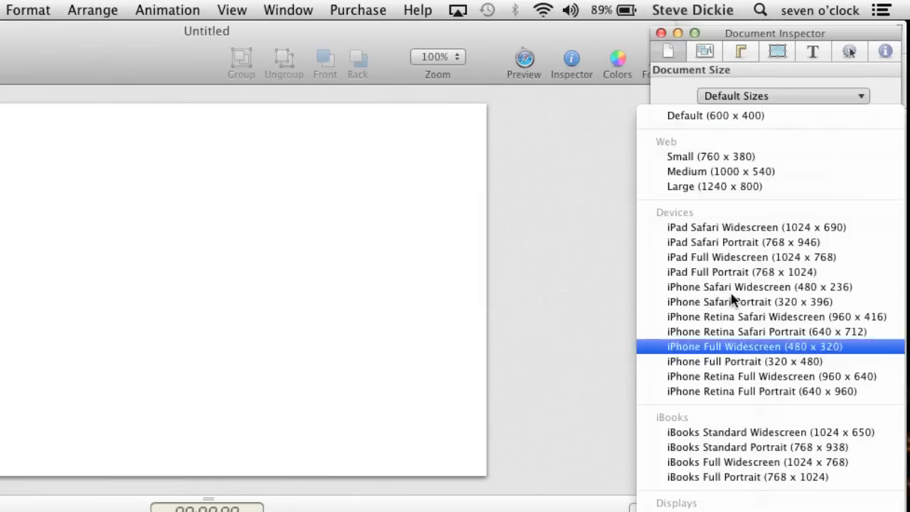
pyautogui.moveTo(757, 490)
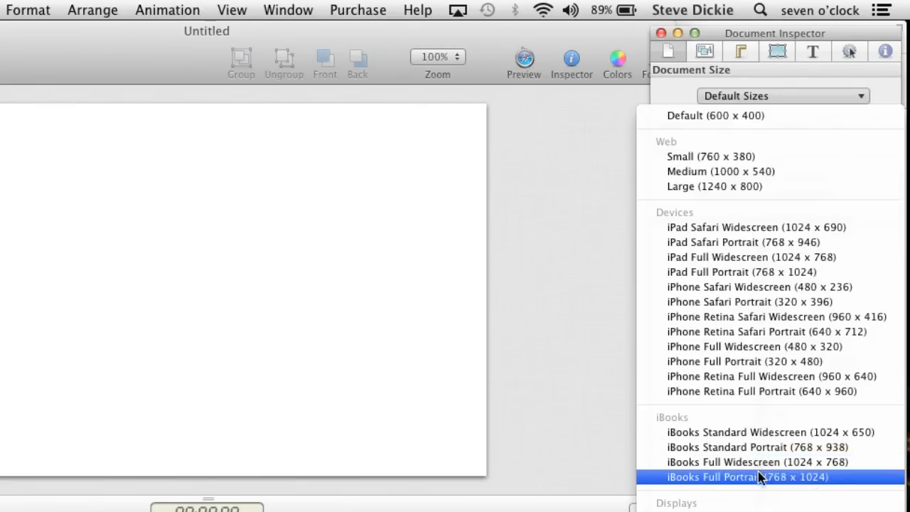
pyautogui.moveTo(765, 432)
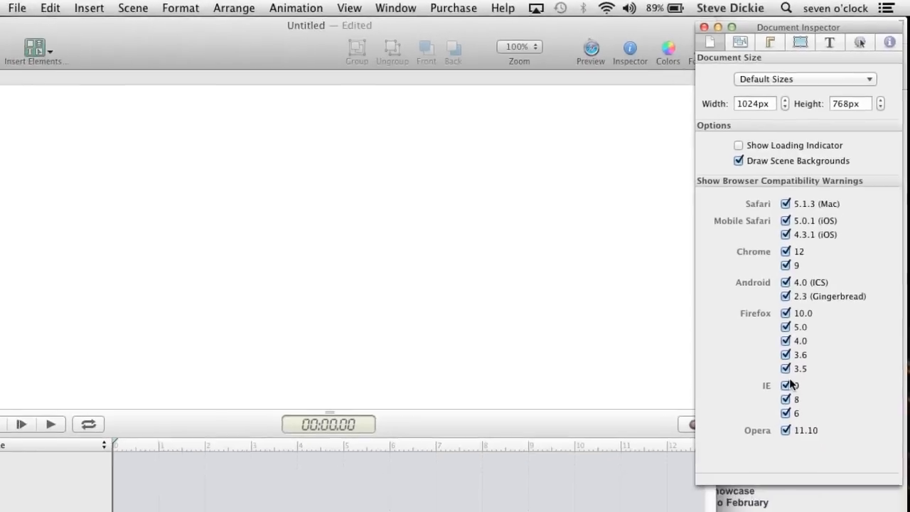
pyautogui.click(519, 46)
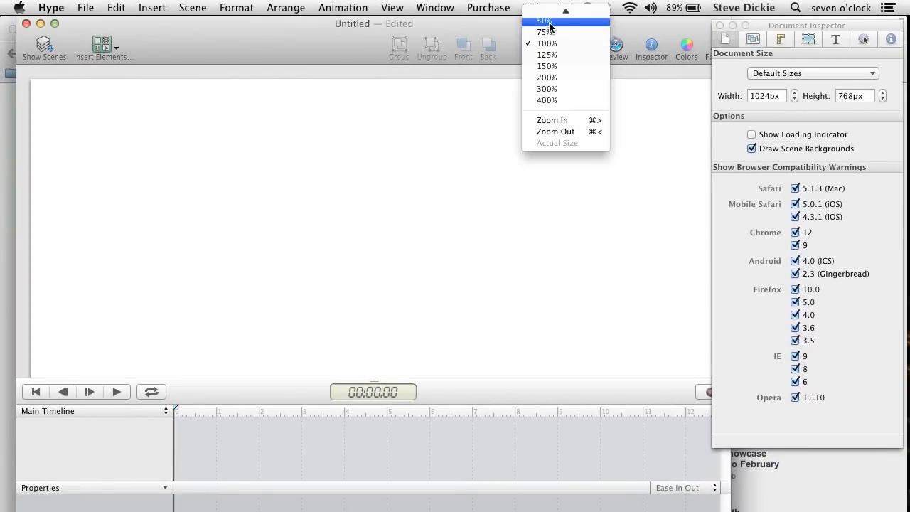
pyautogui.click(544, 19)
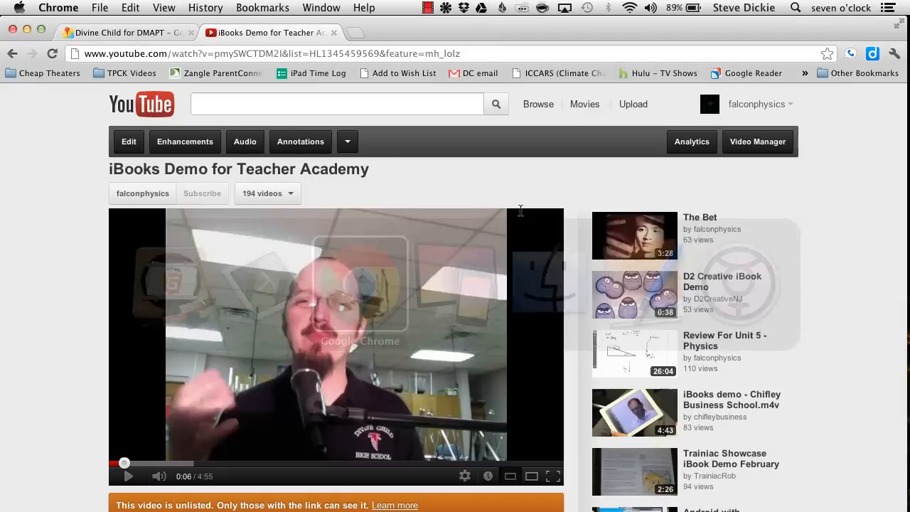
pyautogui.moveTo(64, 381)
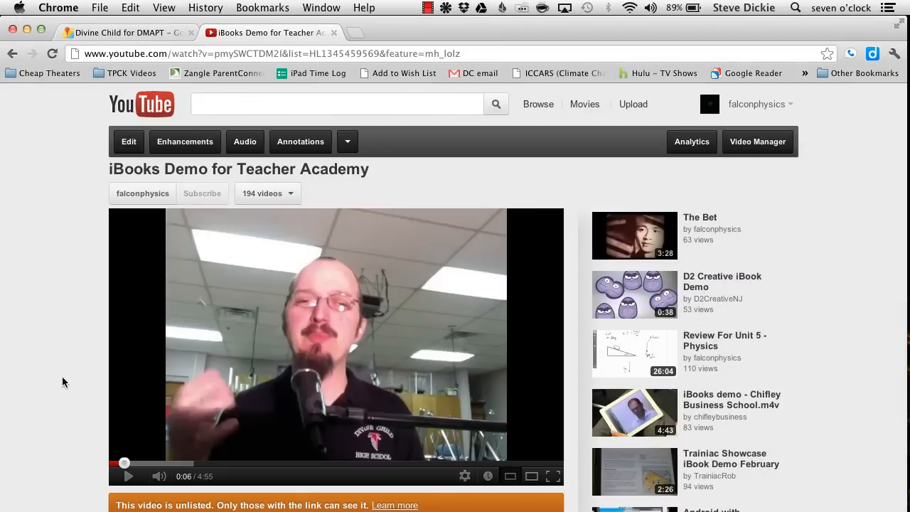
# Scroll to the iBooks Demo video's share options and reveal its iframe embed code.
pyautogui.scroll(-3)
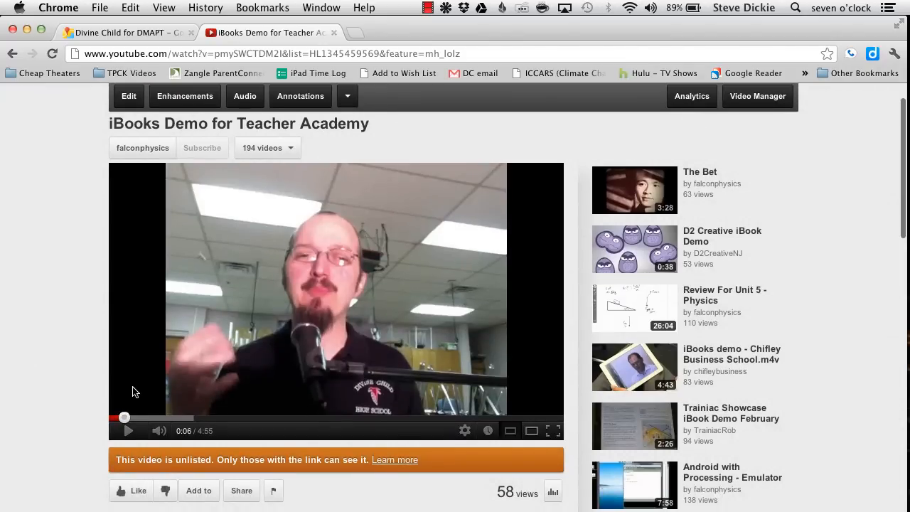
pyautogui.scroll(-3)
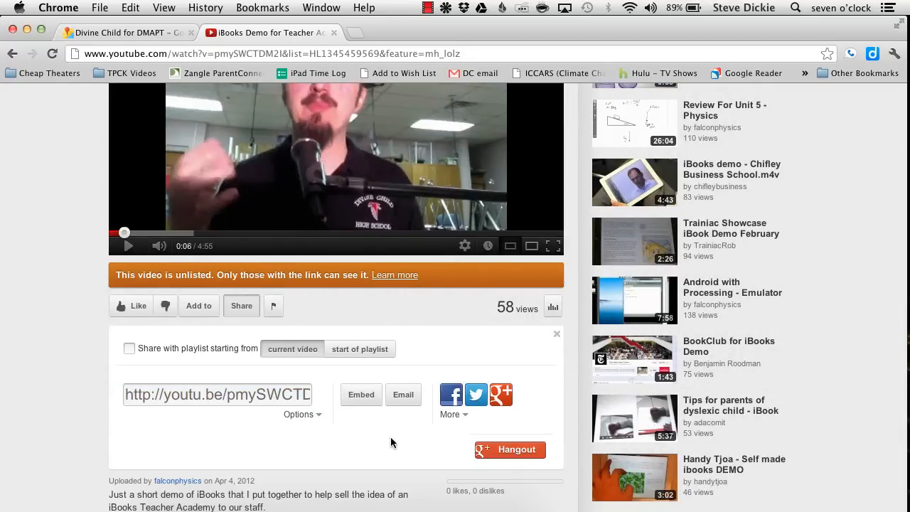
pyautogui.click(361, 394)
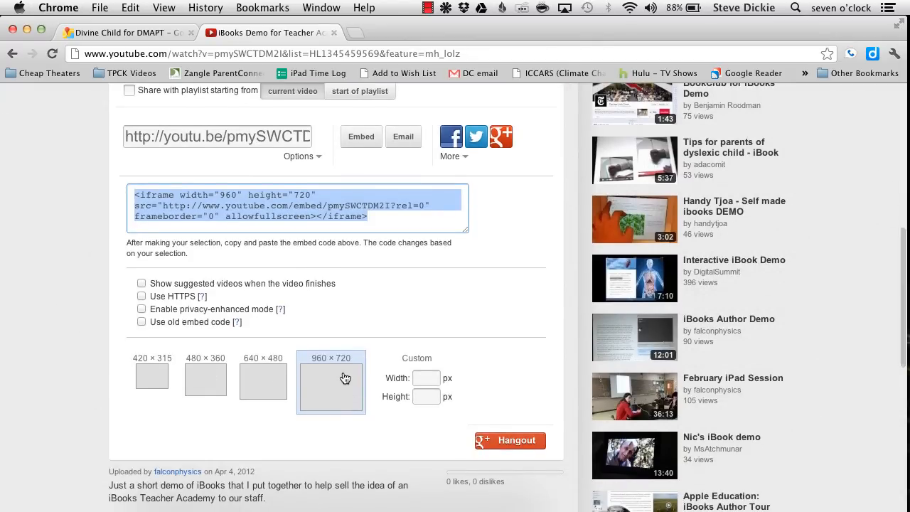
pyautogui.moveTo(298, 361)
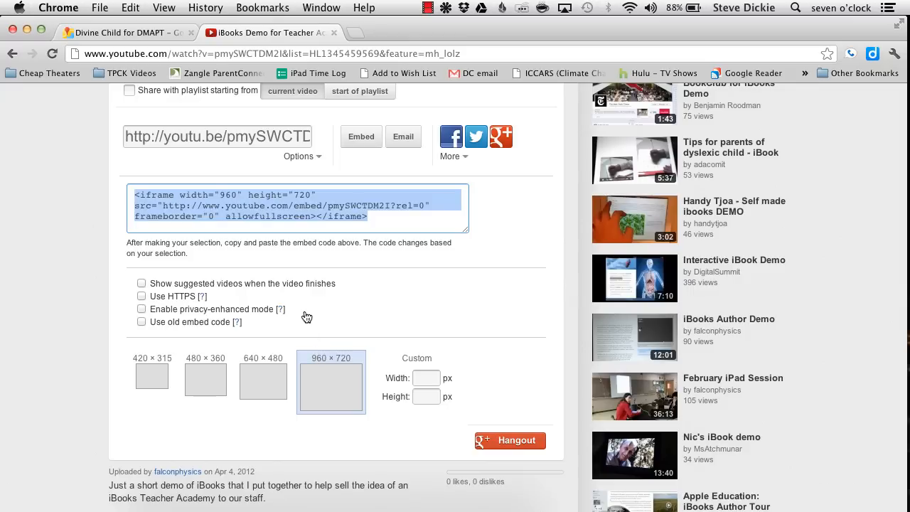
pyautogui.moveTo(381, 257)
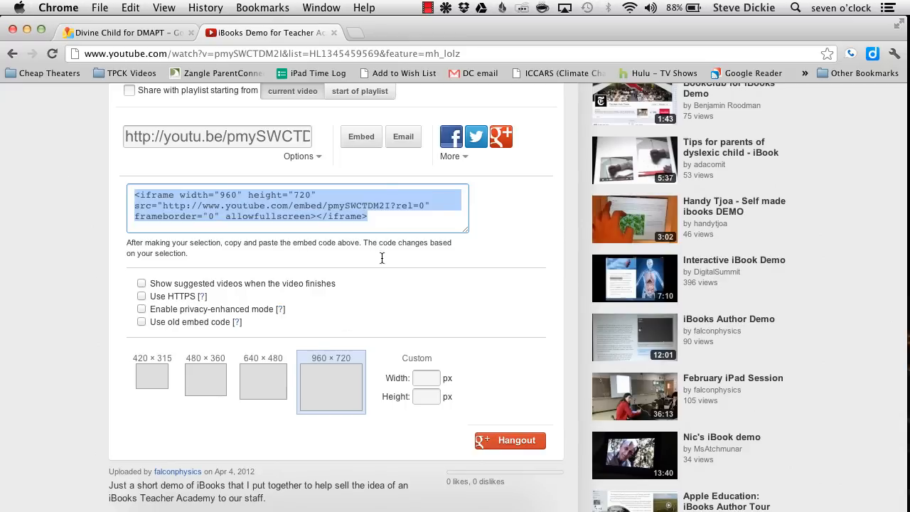
pyautogui.moveTo(415, 337)
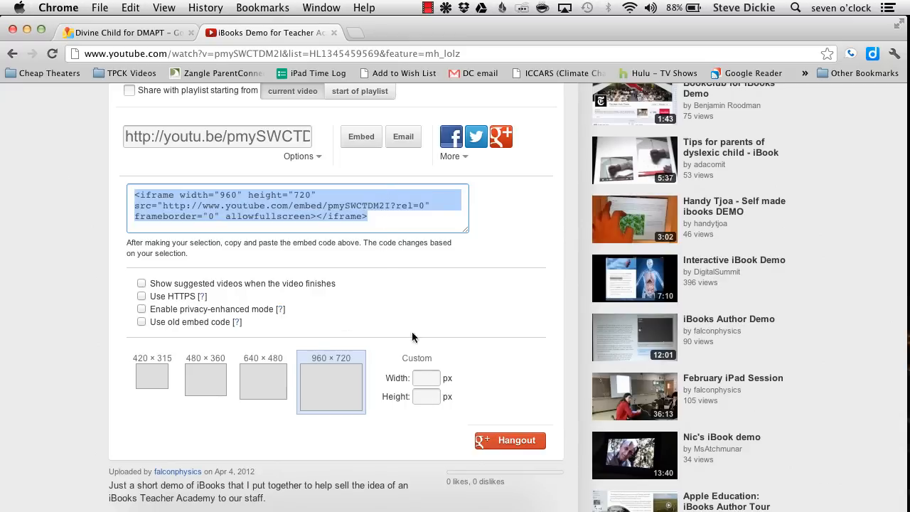
pyautogui.moveTo(427, 260)
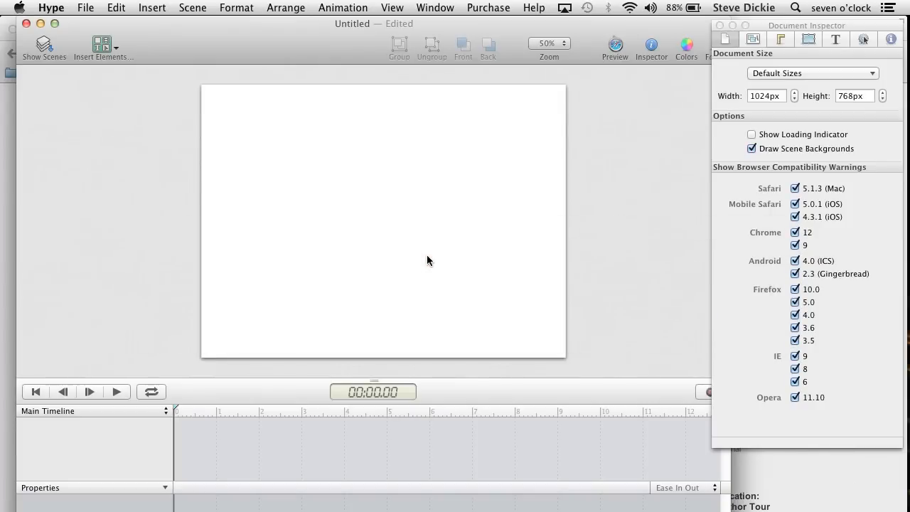
# Insert an HTML widget holding the pasted YouTube iframe code, sized to fill the scene.
pyautogui.click(103, 46)
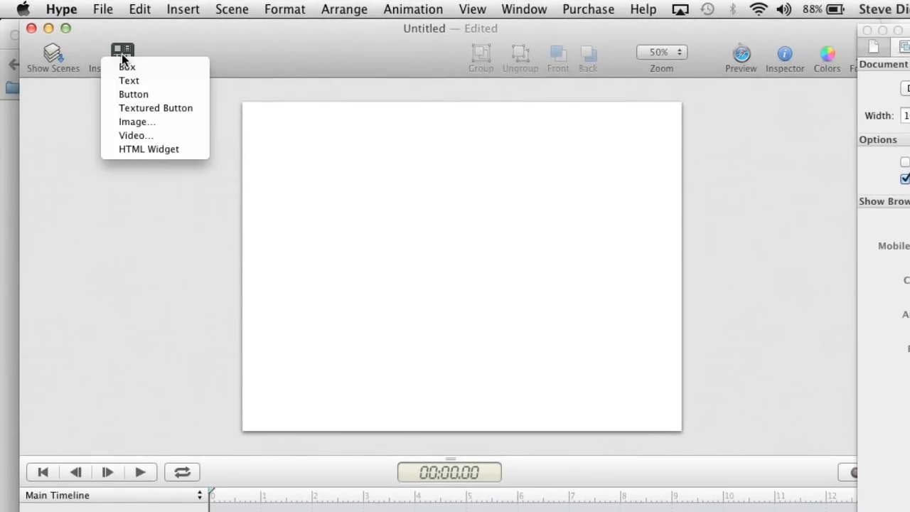
pyautogui.moveTo(149, 150)
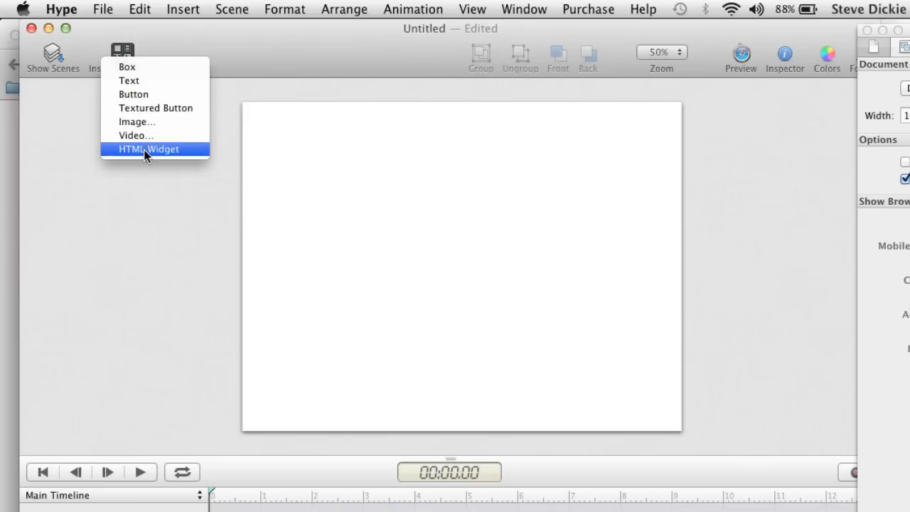
pyautogui.click(148, 149)
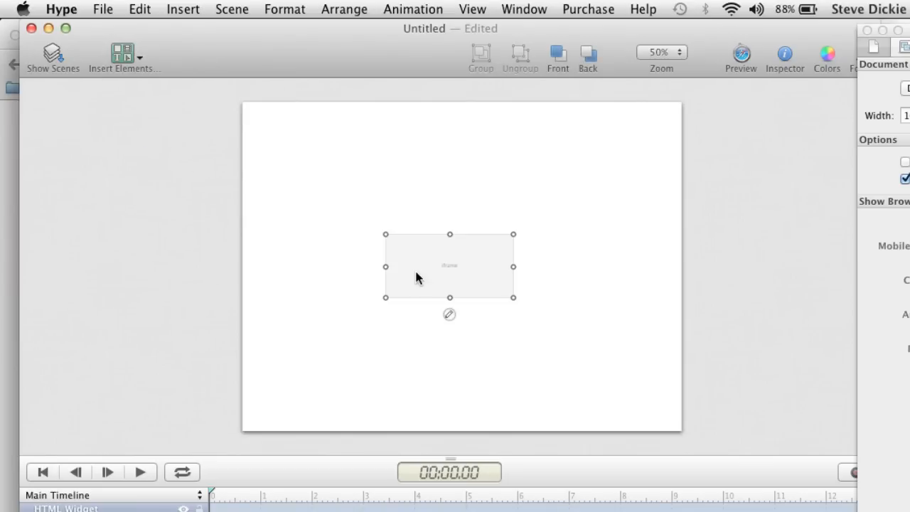
pyautogui.moveTo(443, 322)
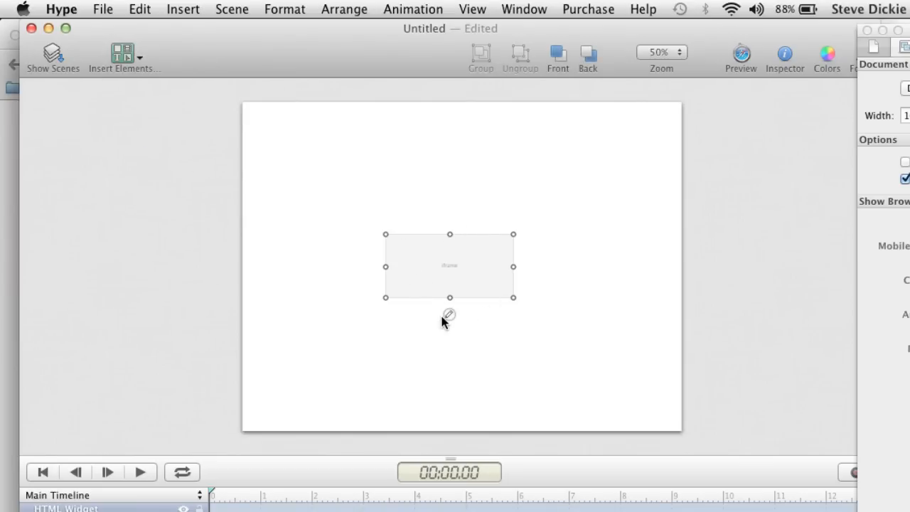
pyautogui.click(448, 315)
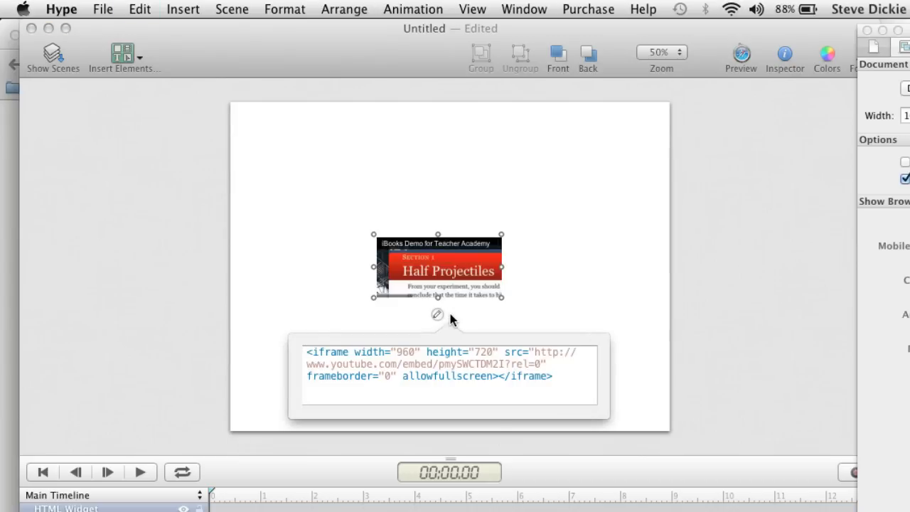
pyautogui.click(784, 57)
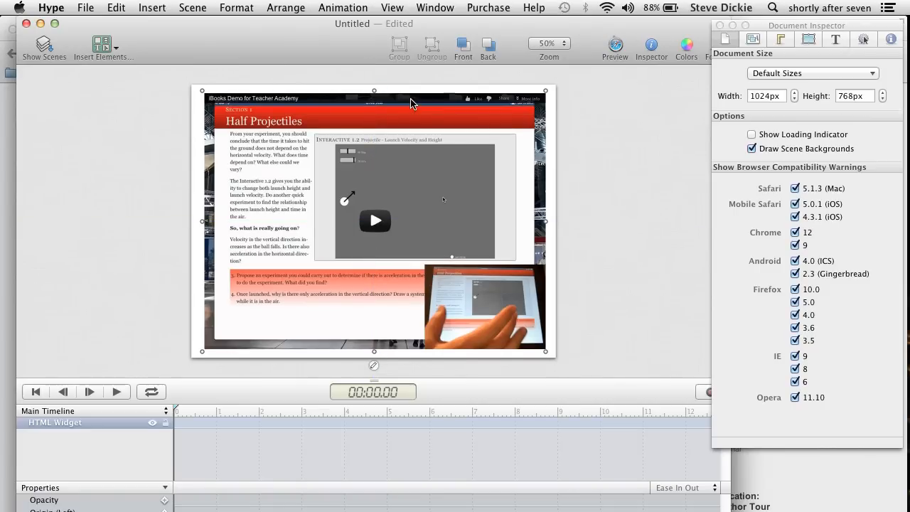
pyautogui.moveTo(58, 6)
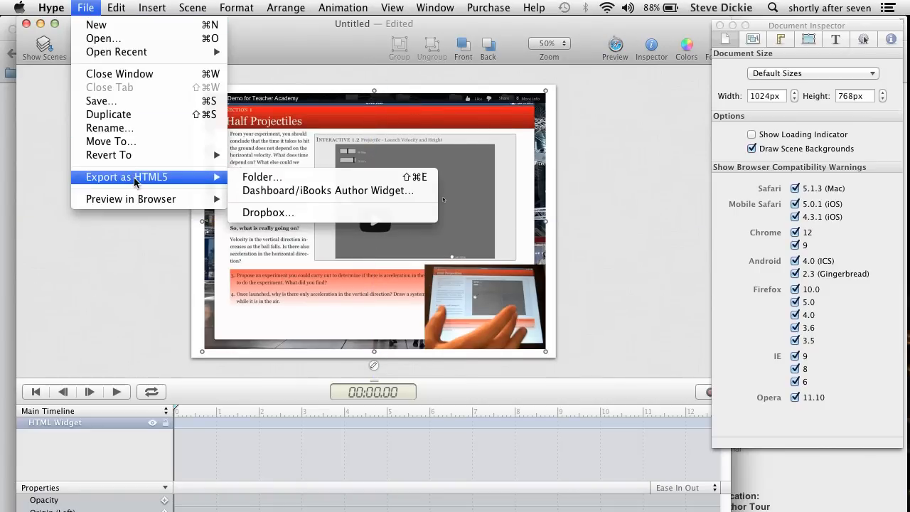
pyautogui.moveTo(327, 191)
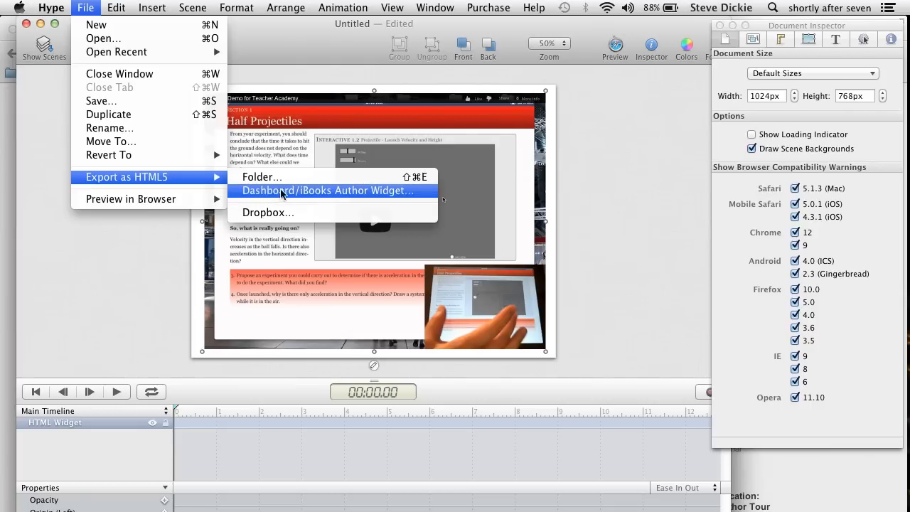
pyautogui.moveTo(298, 195)
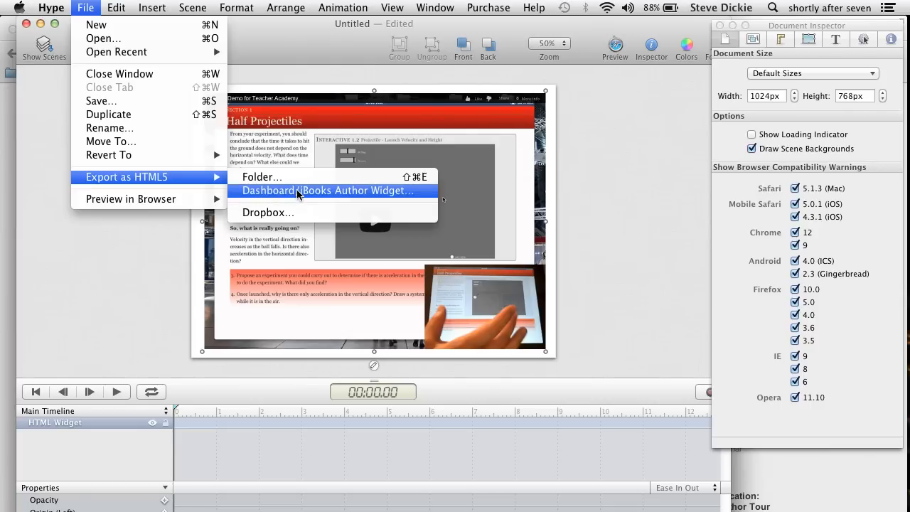
# Export the project as an iBooks Author widget named 'ibooks video' on the Desktop.
pyautogui.click(324, 190)
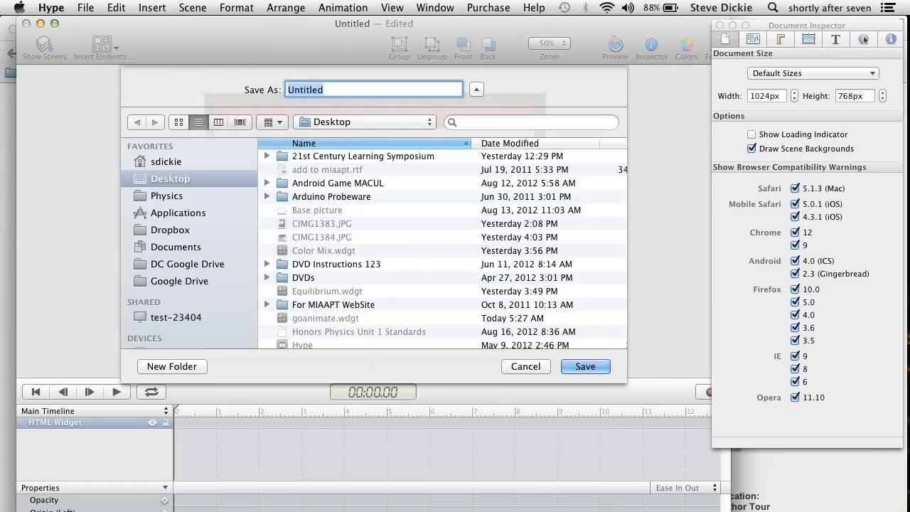
pyautogui.write('ibooks vide')
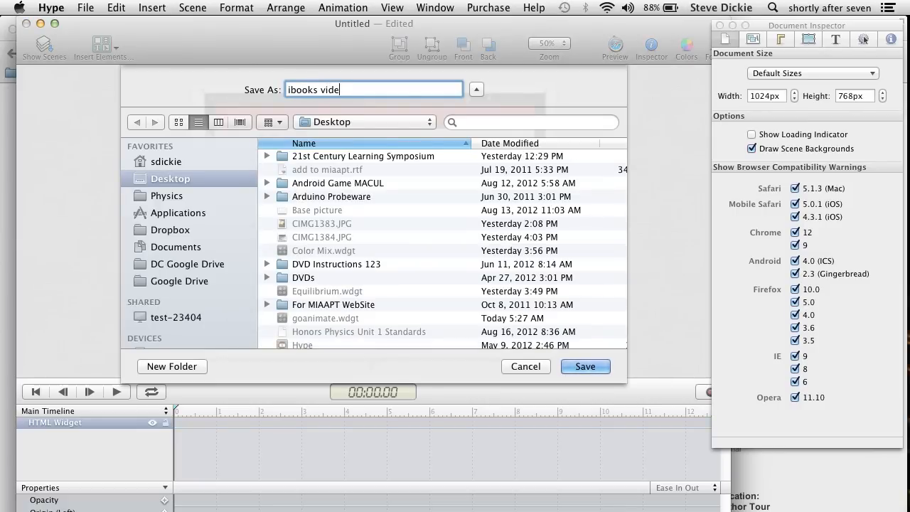
pyautogui.click(476, 89)
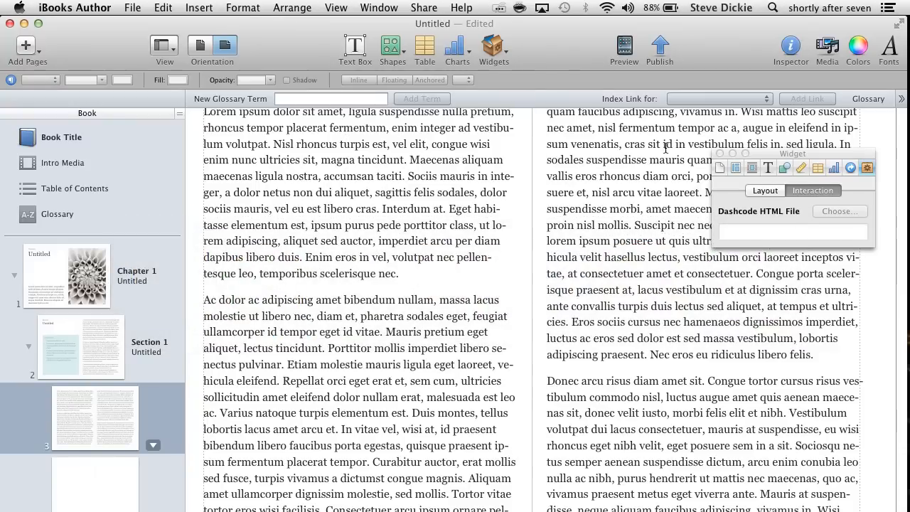
# Insert an HTML widget placeholder onto page 3 from the Widgets menu.
pyautogui.click(493, 46)
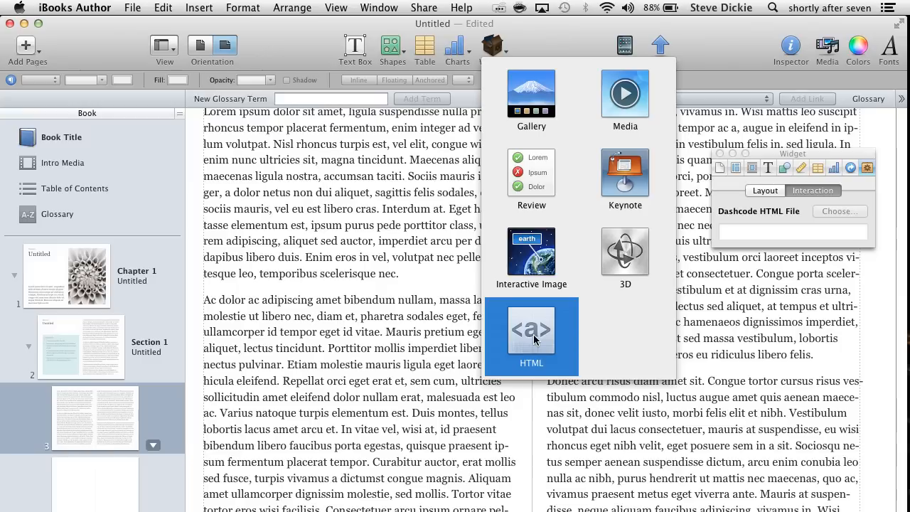
pyautogui.click(531, 329)
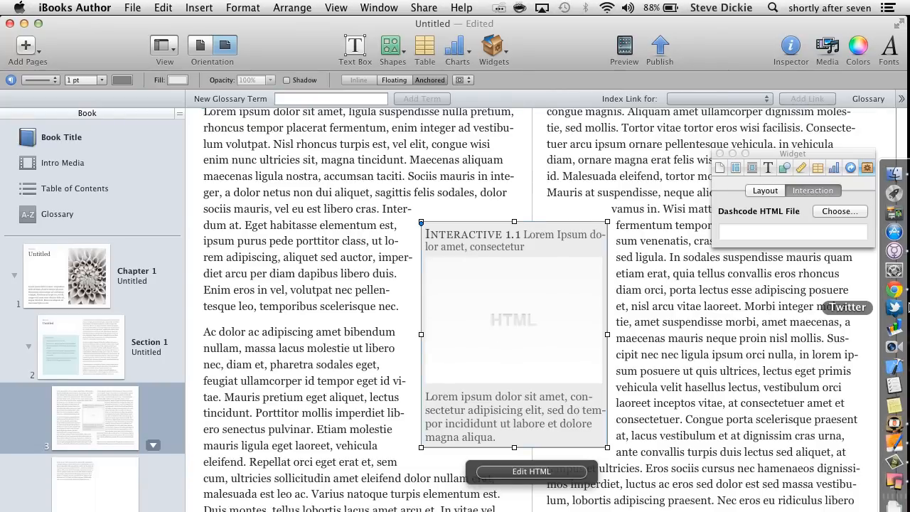
pyautogui.moveTo(583, 327)
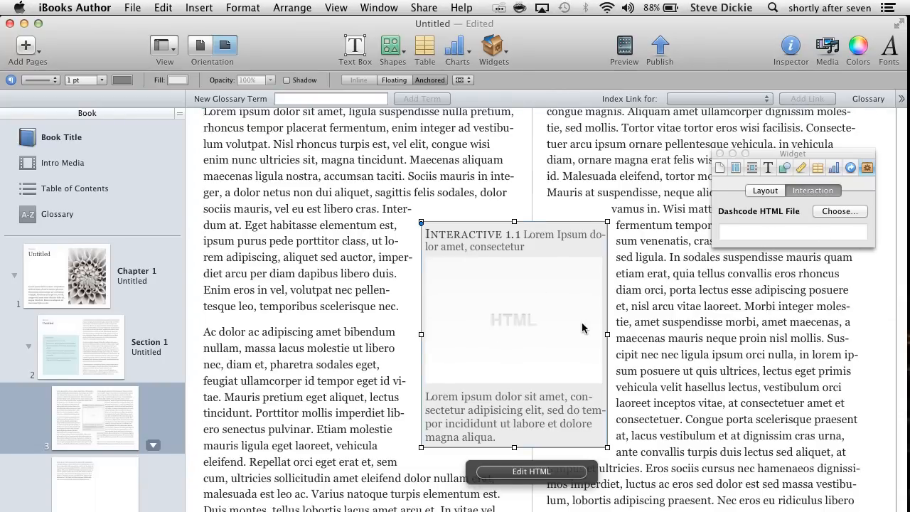
pyautogui.moveTo(563, 248)
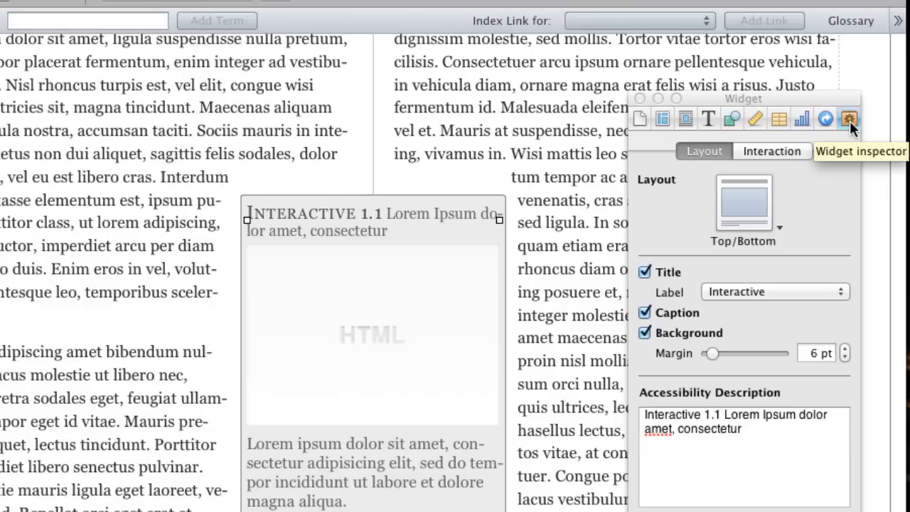
# Load ibooks video.wdgt from the Desktop into the HTML widget through the Interaction settings.
pyautogui.click(772, 151)
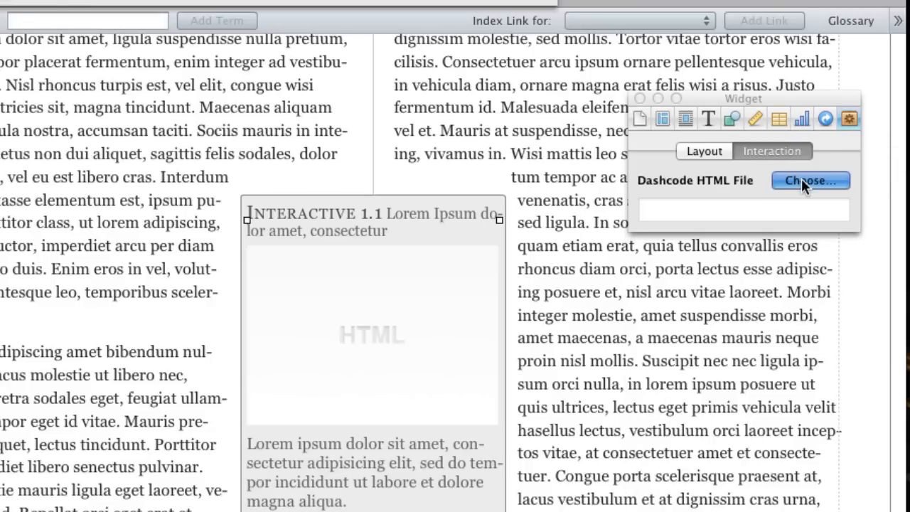
pyautogui.click(810, 180)
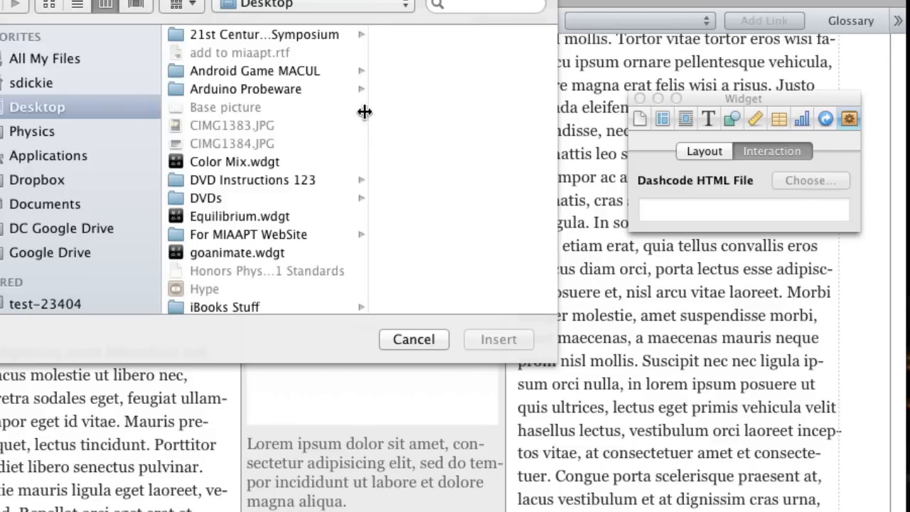
pyautogui.scroll(-3)
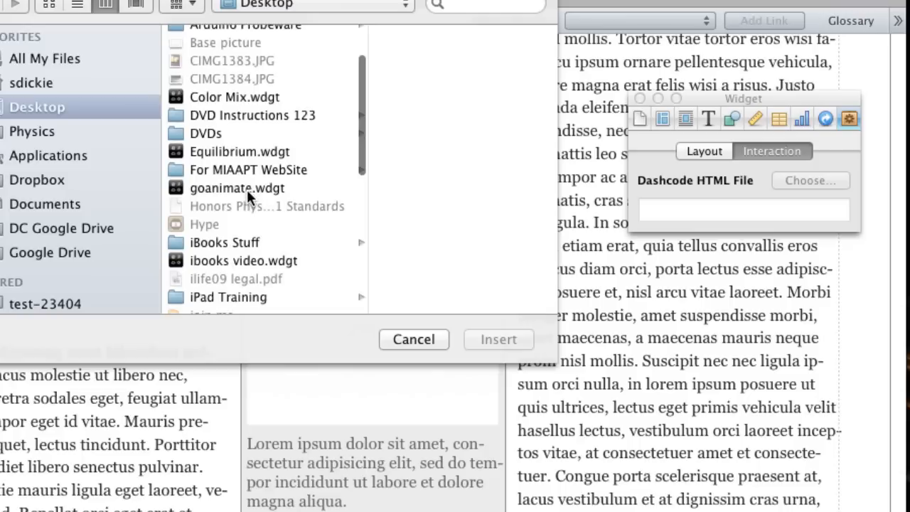
pyautogui.moveTo(235, 265)
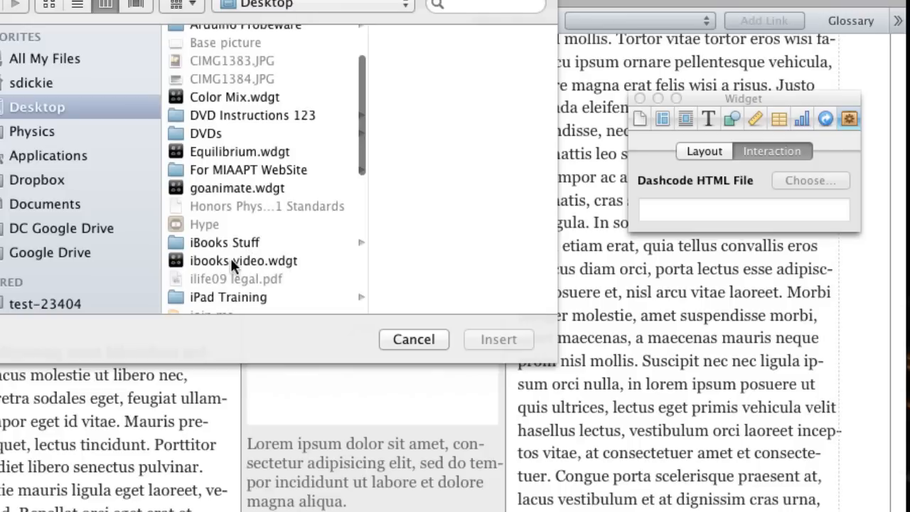
pyautogui.moveTo(284, 270)
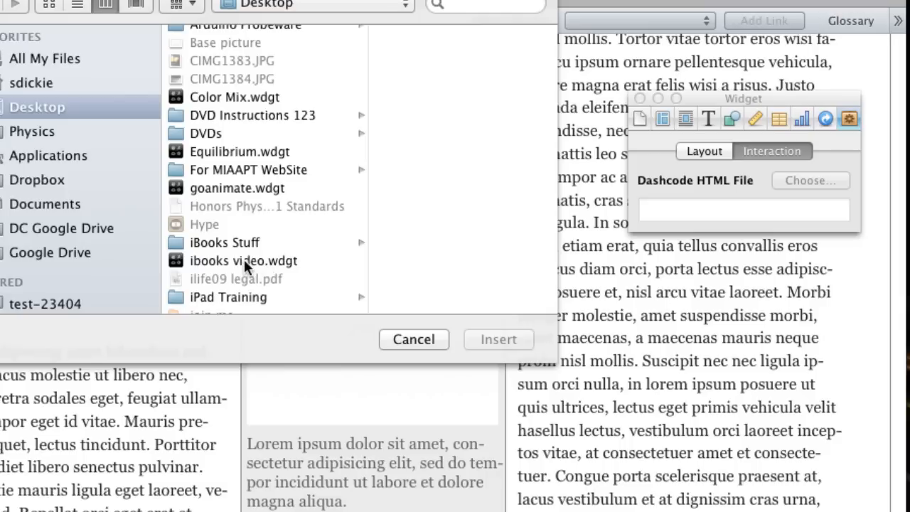
pyautogui.click(243, 260)
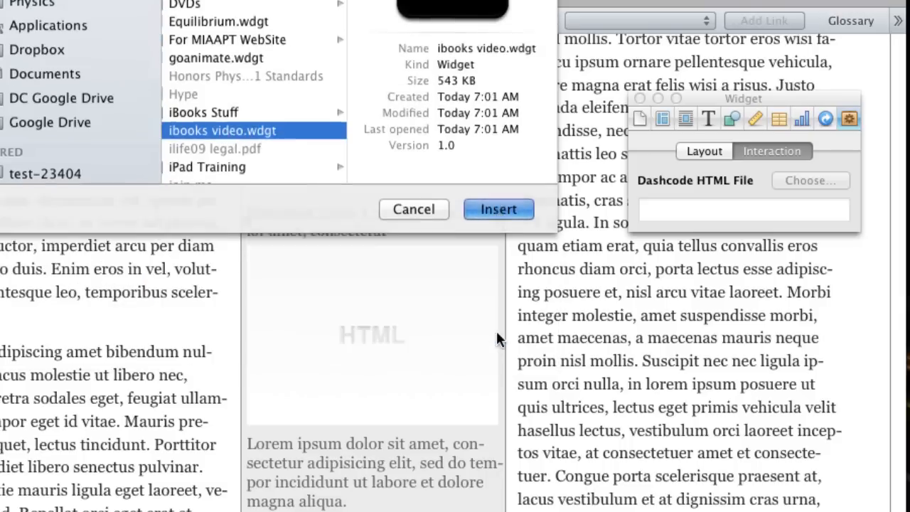
pyautogui.click(499, 209)
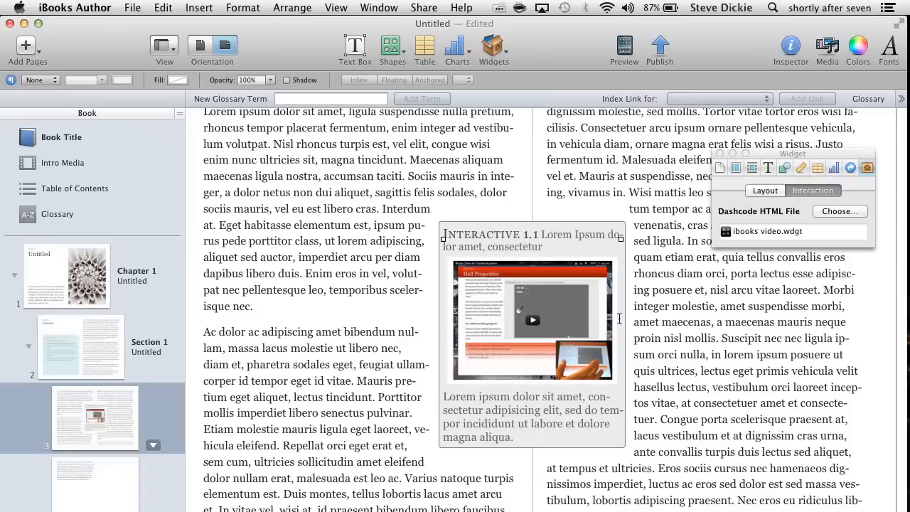
pyautogui.moveTo(605, 100)
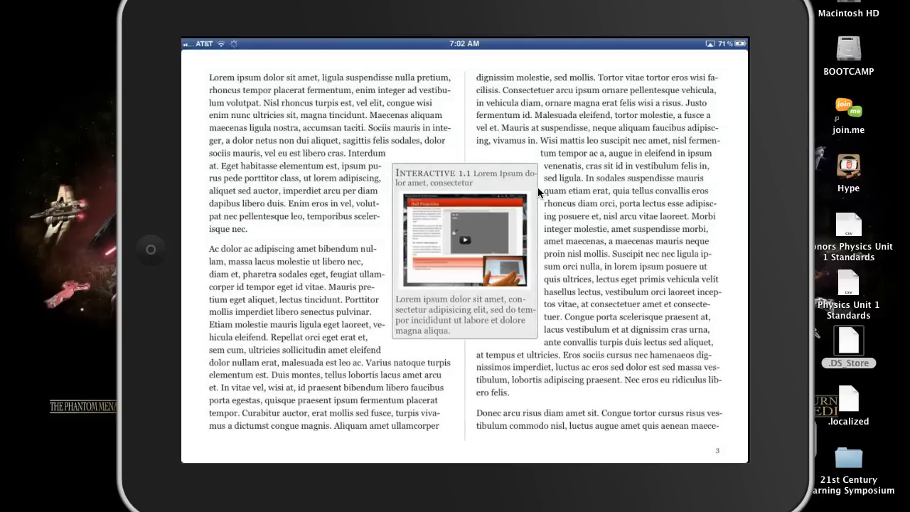
# Open the Interactive 1.1 widget in the iPad preview and play the YouTube video.
pyautogui.click(464, 239)
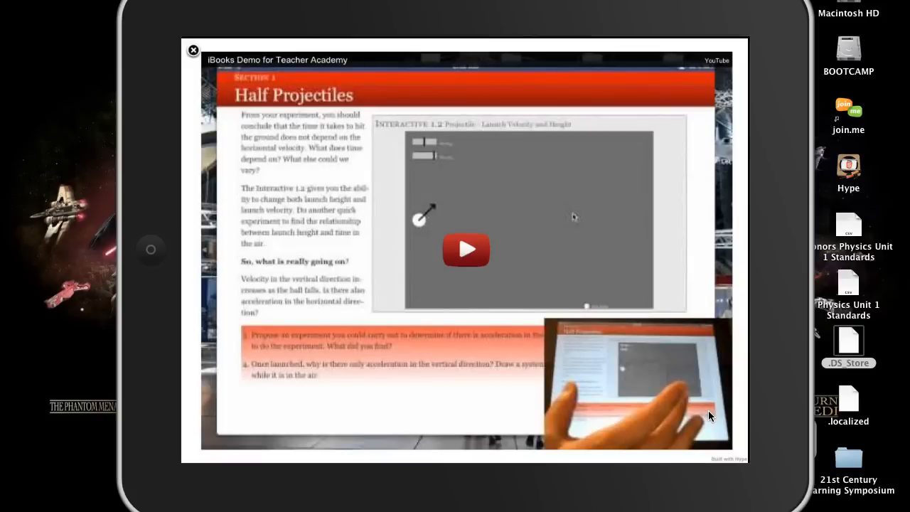
pyautogui.moveTo(496, 276)
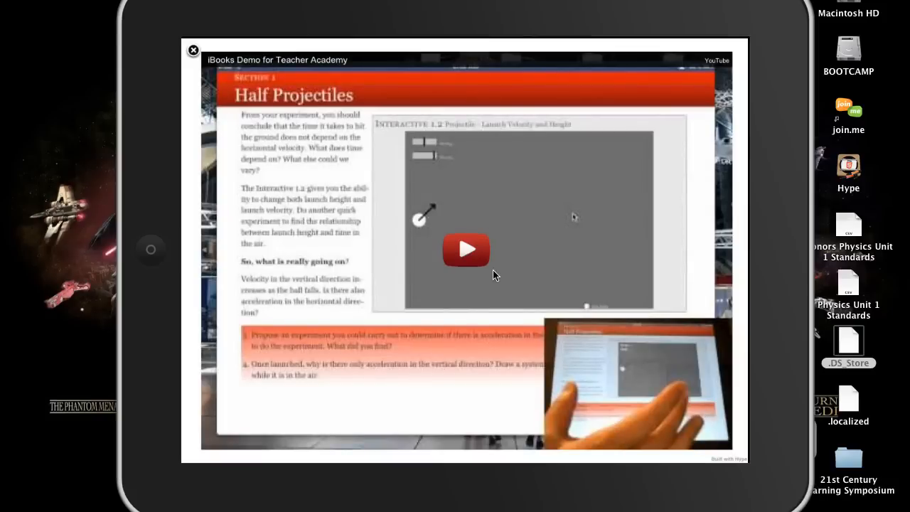
pyautogui.click(467, 250)
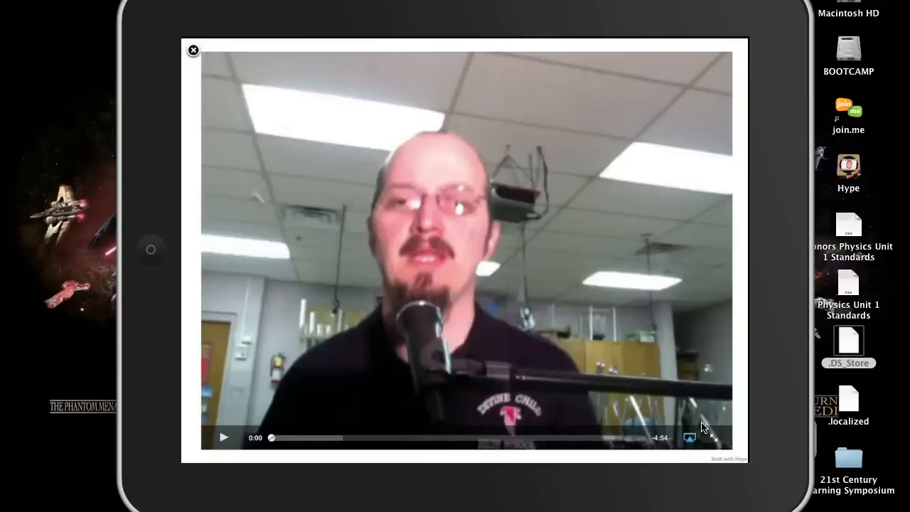
pyautogui.click(224, 438)
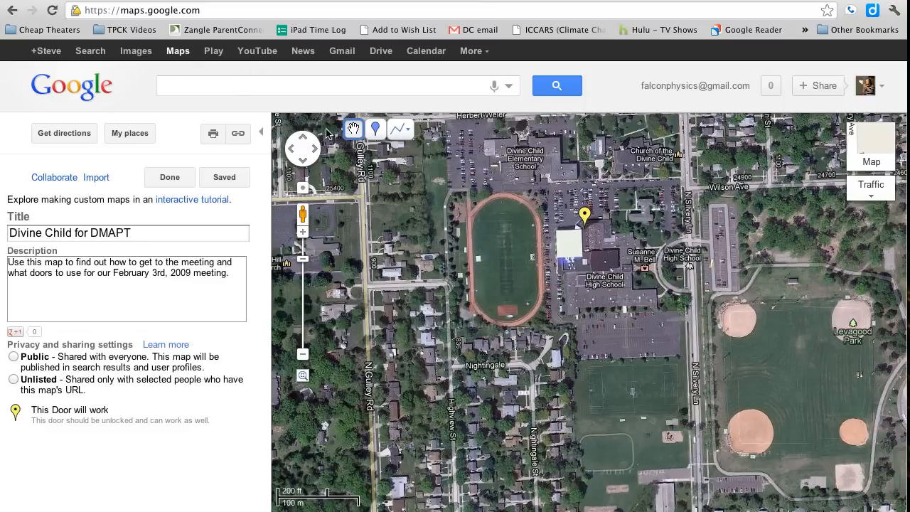
pyautogui.moveTo(237, 133)
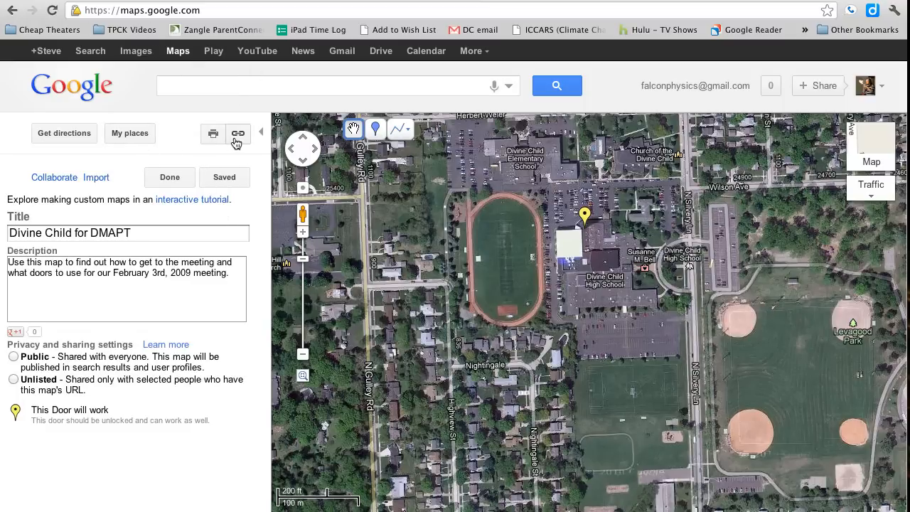
pyautogui.moveTo(239, 134)
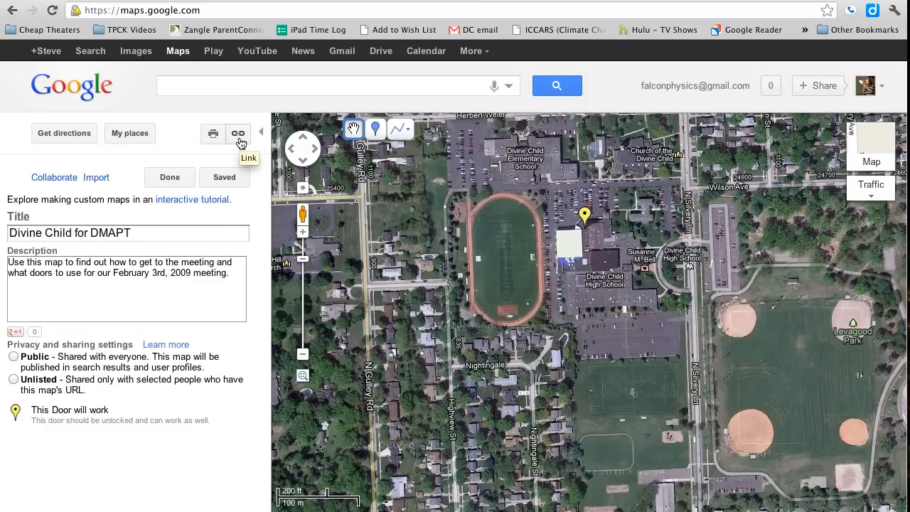
# Show the Divine Child map's link panel and select its full iframe embed code.
pyautogui.click(238, 134)
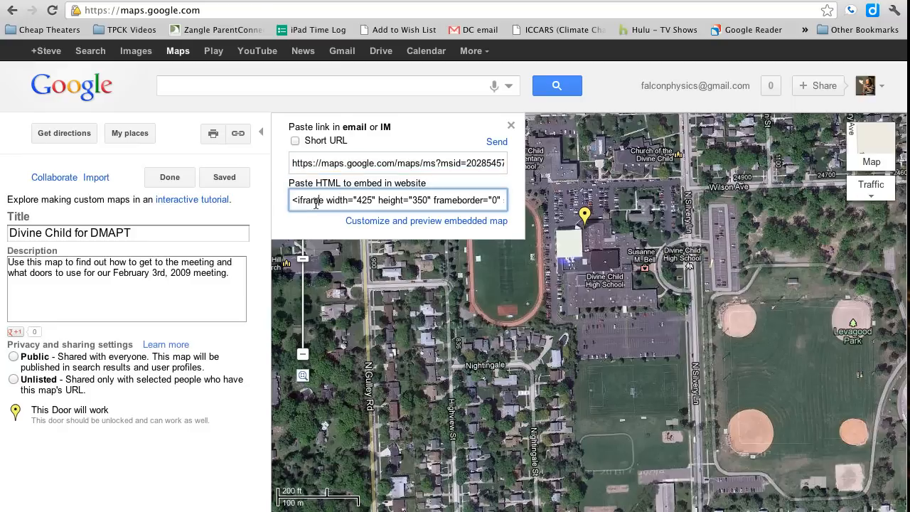
pyautogui.tripleClick(396, 200)
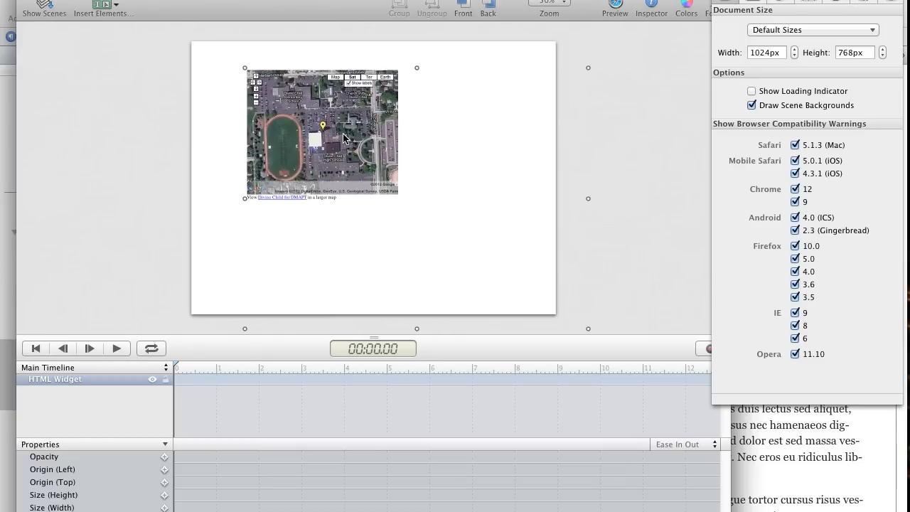
pyautogui.moveTo(590, 334)
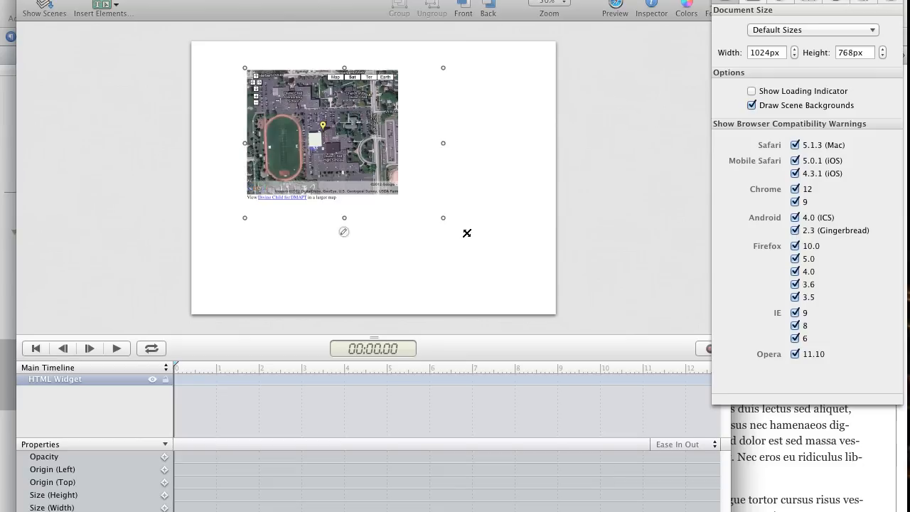
# Trim the map widget's box to fit the map and drag it to the scene centre.
pyautogui.moveTo(443, 218); pyautogui.dragTo(402, 200)
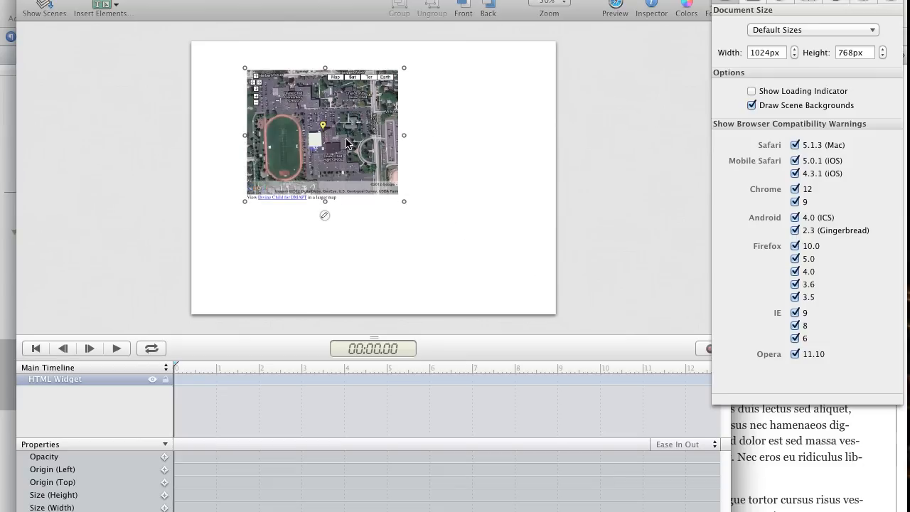
pyautogui.moveTo(323, 133); pyautogui.dragTo(374, 167)
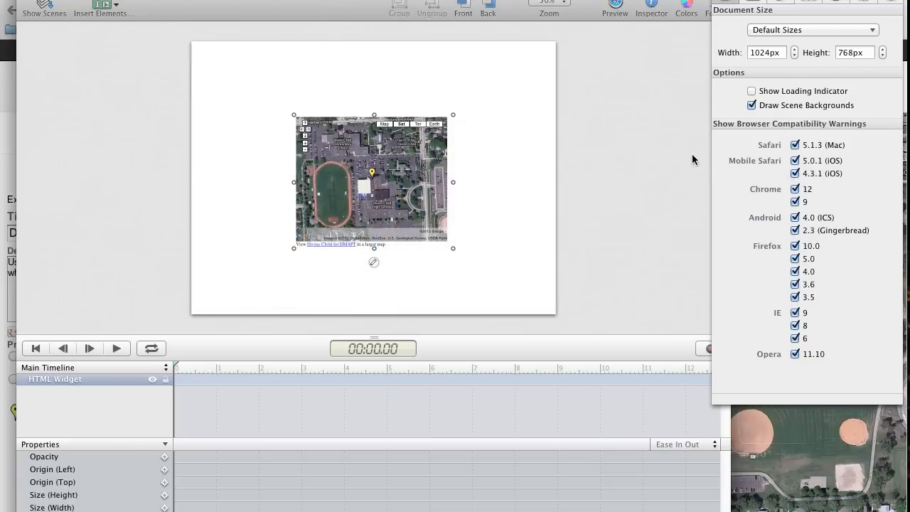
# Resize the scene to iBooks Standard Widescreen (1024 by 650) and recentre the map widget.
pyautogui.click(811, 29)
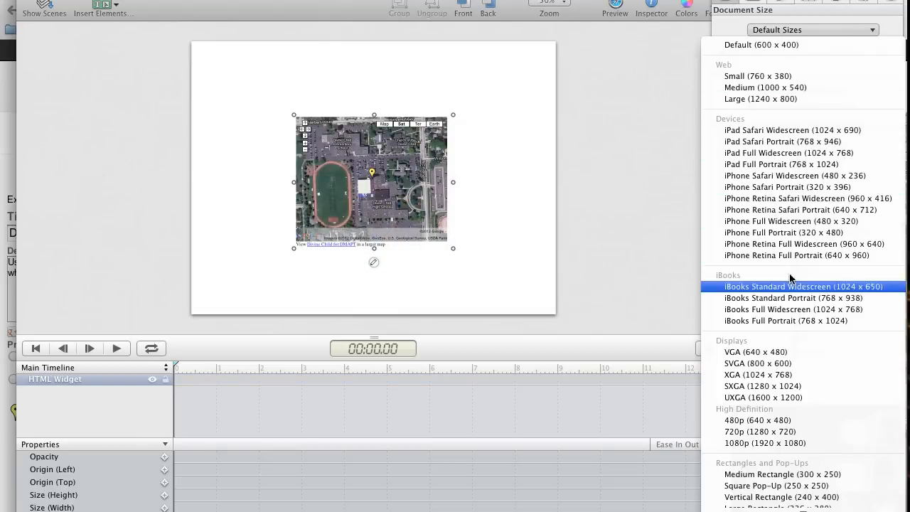
pyautogui.moveTo(789, 290)
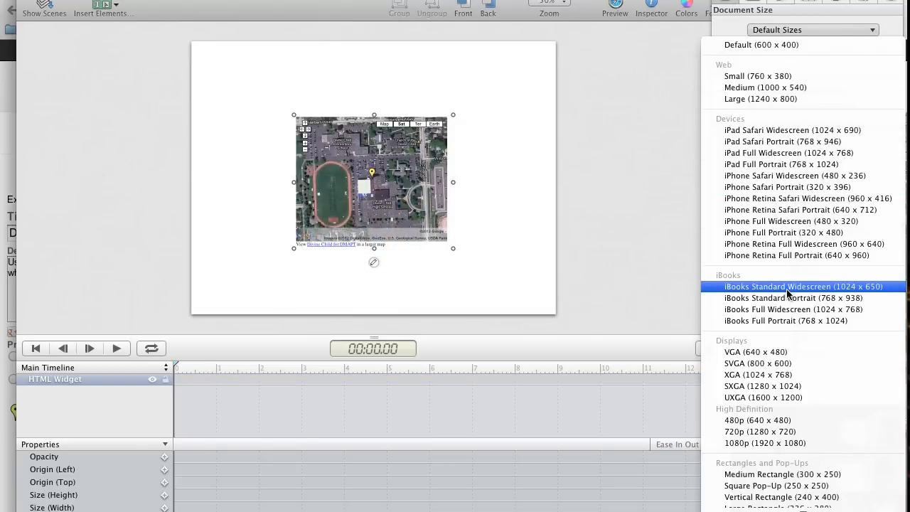
pyautogui.click(802, 286)
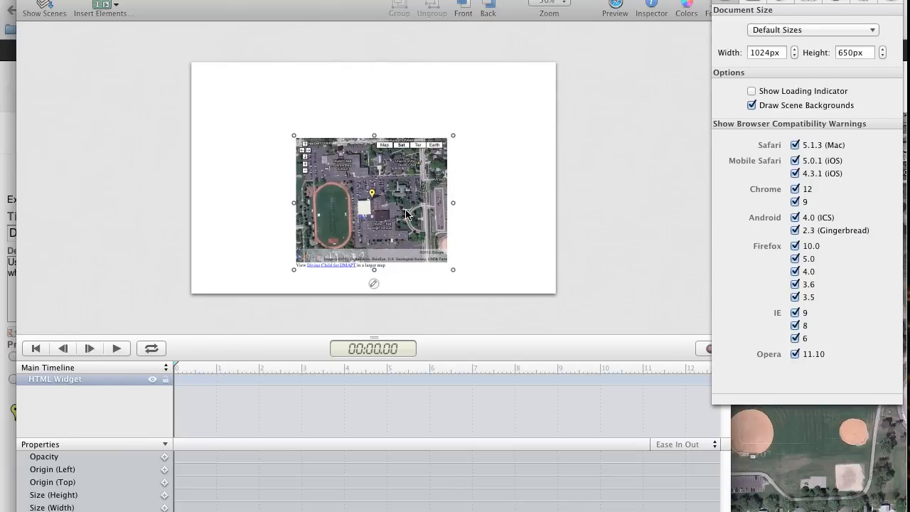
pyautogui.moveTo(374, 203); pyautogui.dragTo(373, 178)
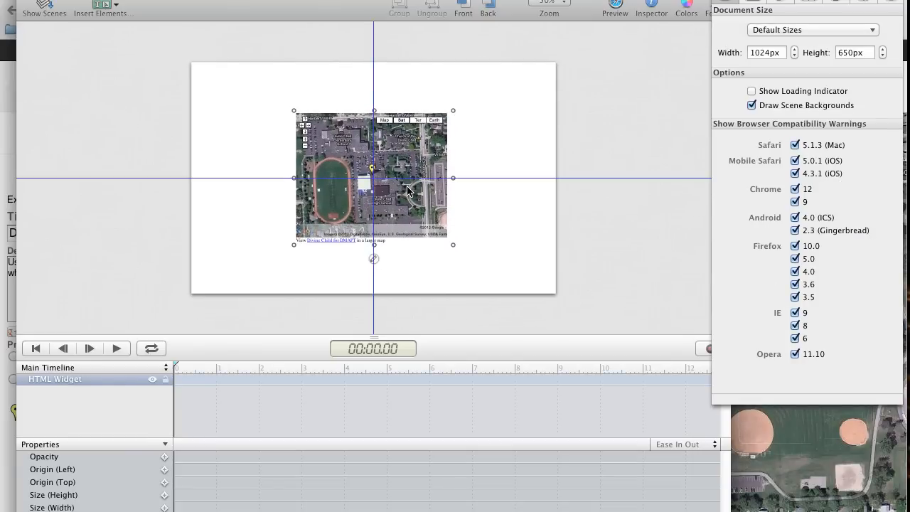
# Export the scene as an iBooks Author widget named 'googlemap' on the Desktop.
pyautogui.click(36, 3)
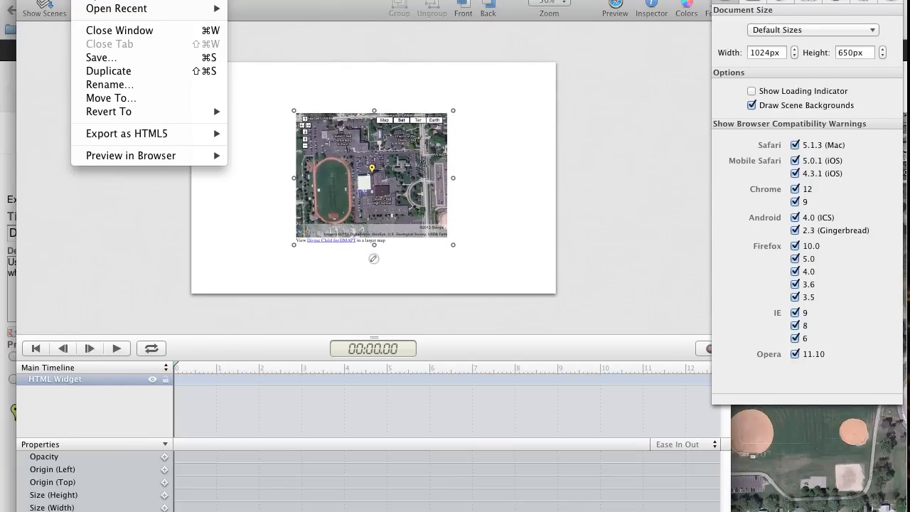
pyautogui.moveTo(126, 134)
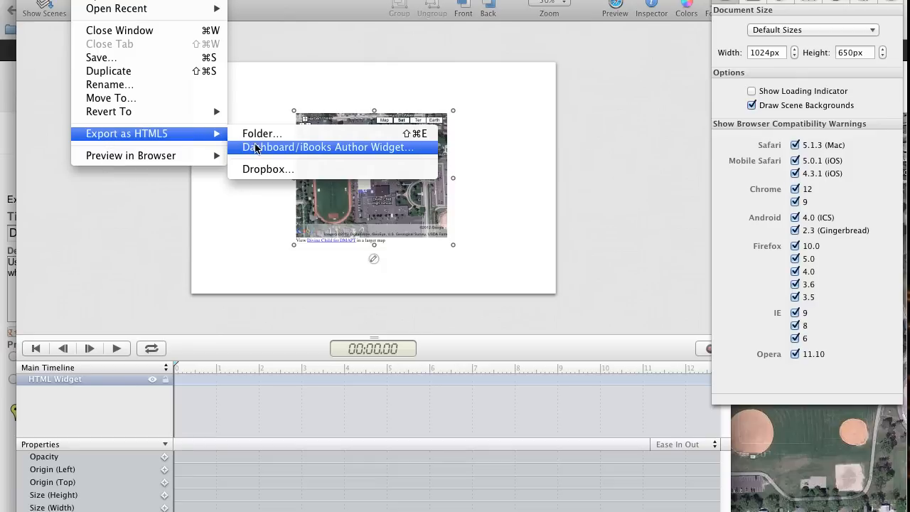
pyautogui.click(326, 148)
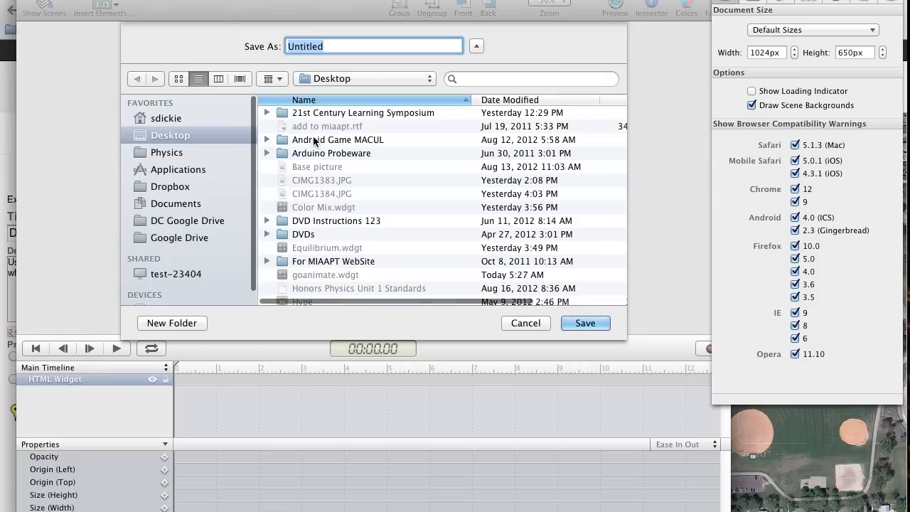
pyautogui.write('googl')
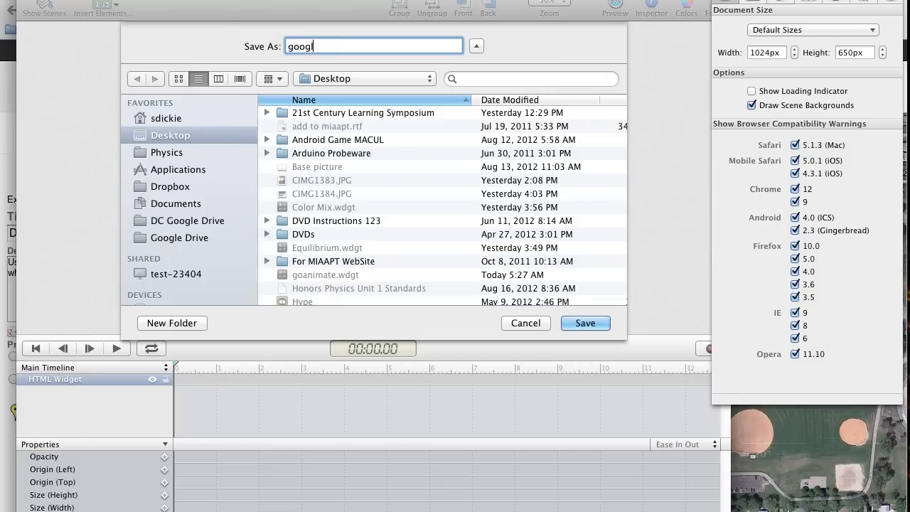
pyautogui.write('emap')
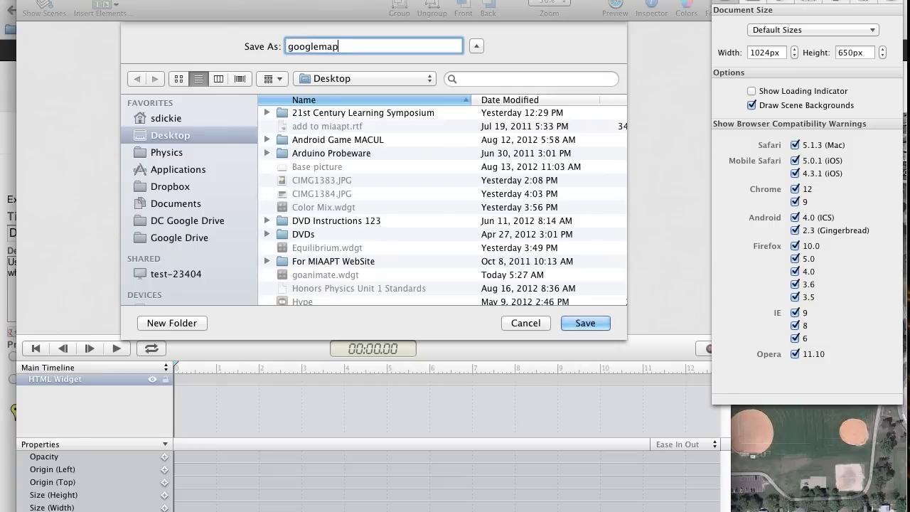
pyautogui.click(585, 322)
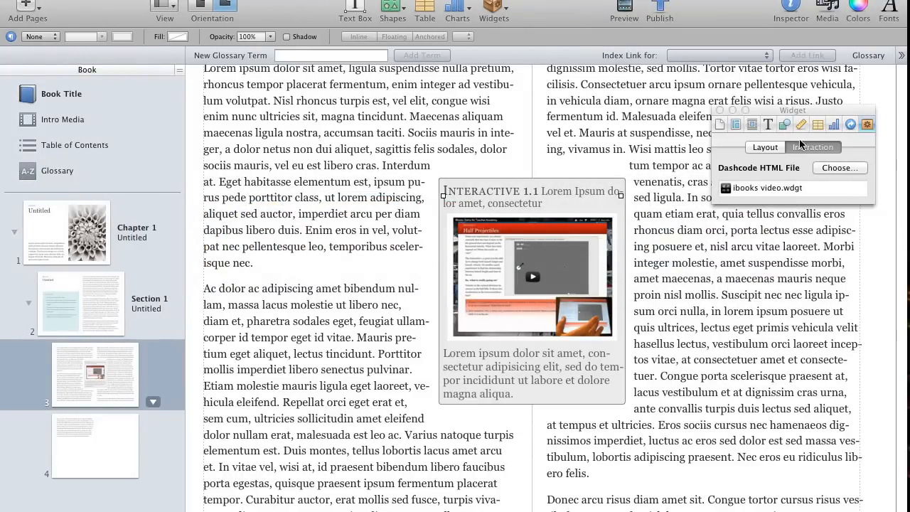
# Replace the widget's HTML file with googlemap.wdgt from the Desktop.
pyautogui.click(839, 168)
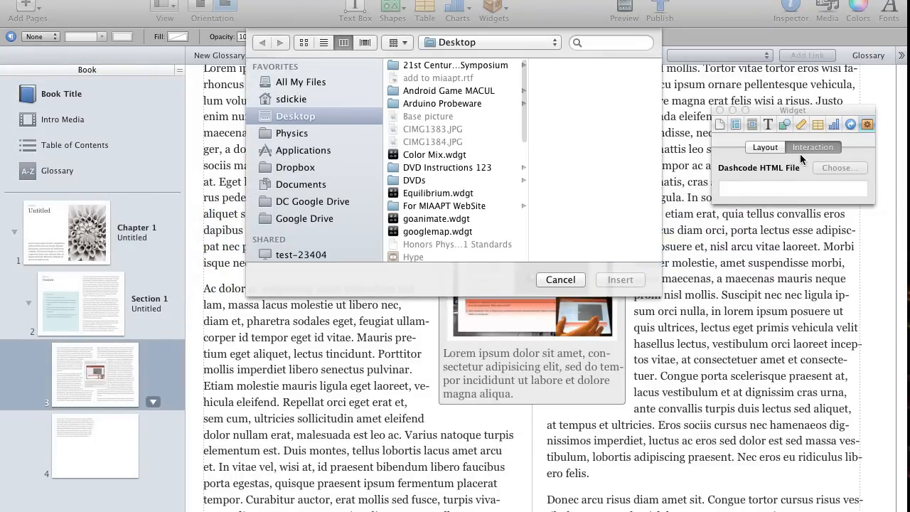
pyautogui.scroll(-3)
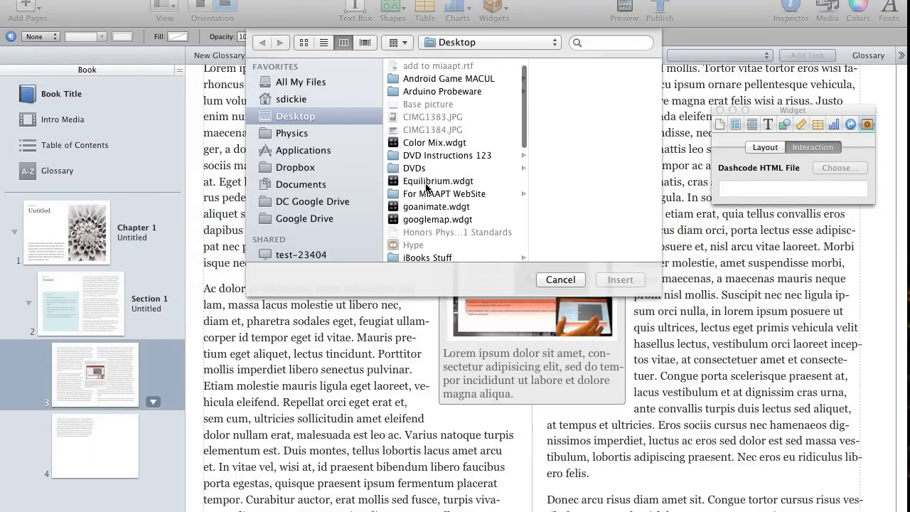
pyautogui.click(421, 219)
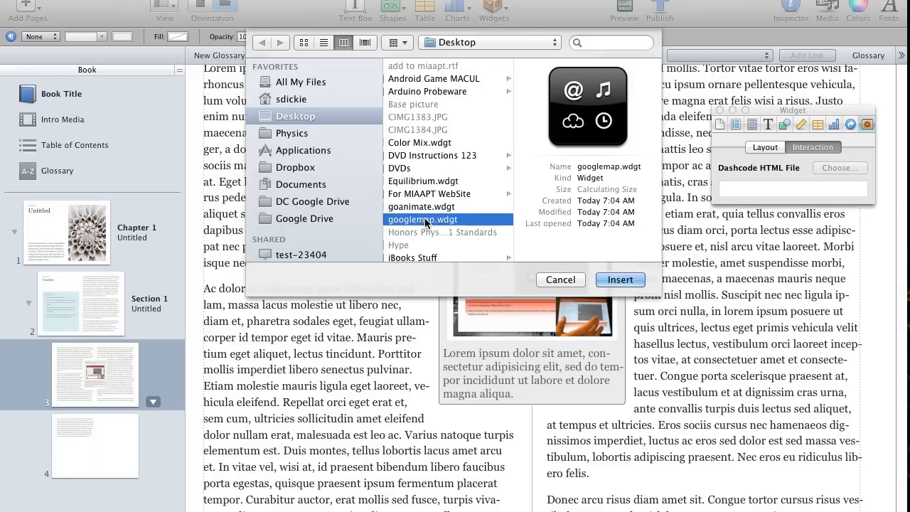
pyautogui.click(619, 279)
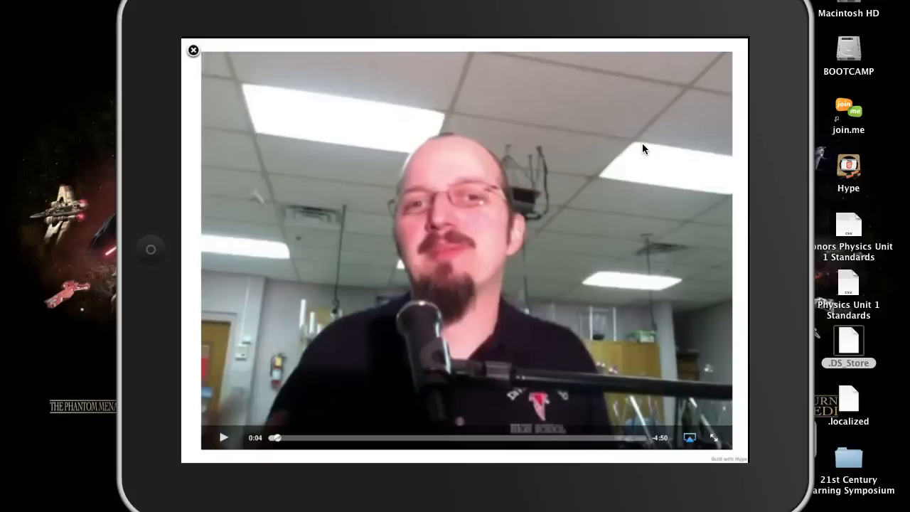
# Close the playing video and open the Interactive 1.1 map widget full screen.
pyautogui.click(193, 49)
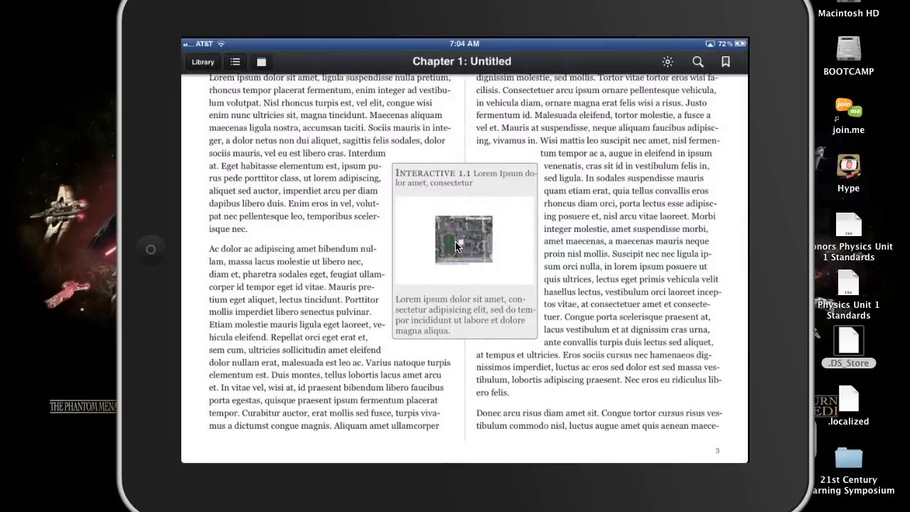
pyautogui.click(463, 241)
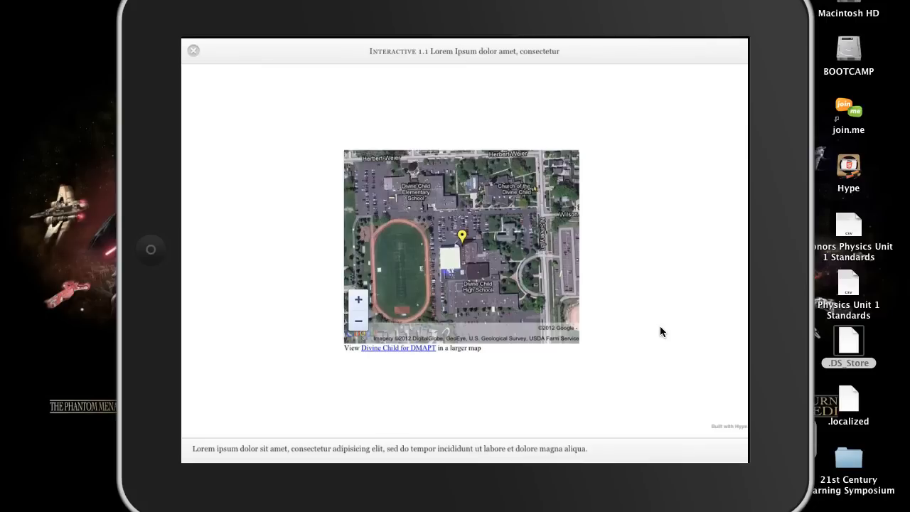
pyautogui.moveTo(348, 461)
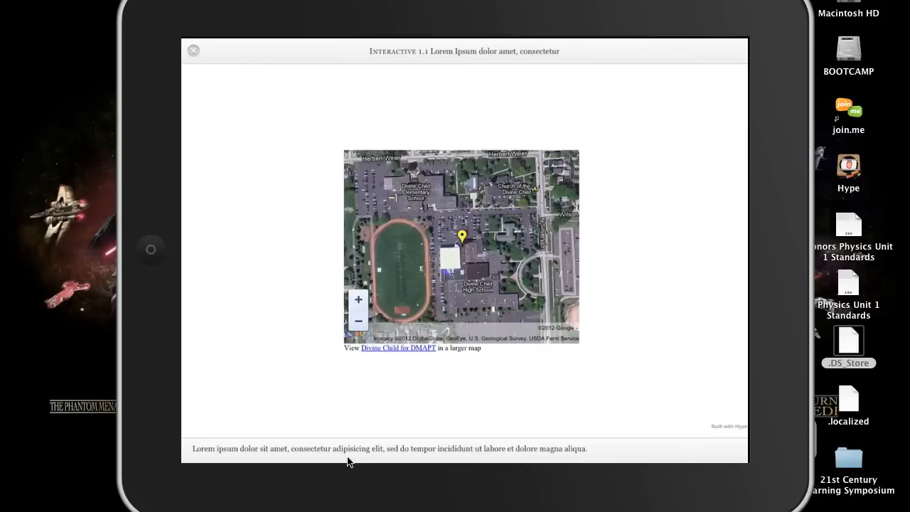
pyautogui.moveTo(359, 64)
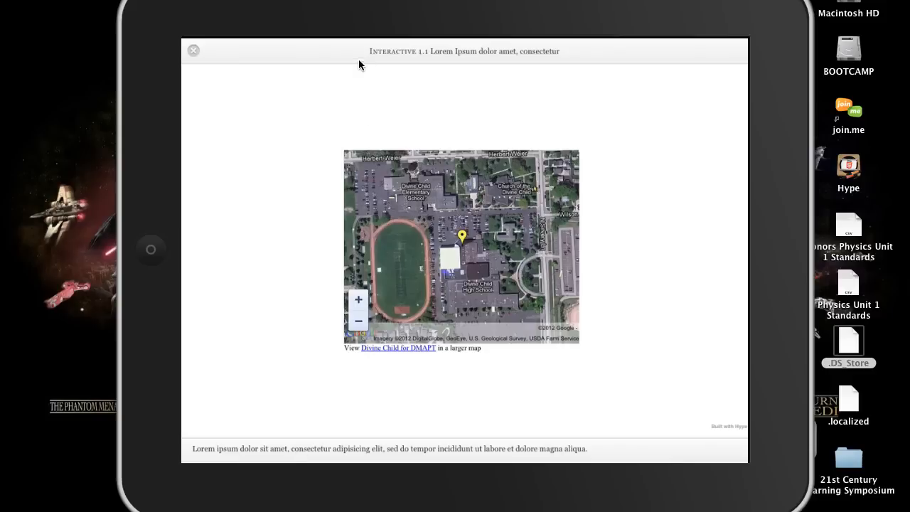
pyautogui.moveTo(441, 62)
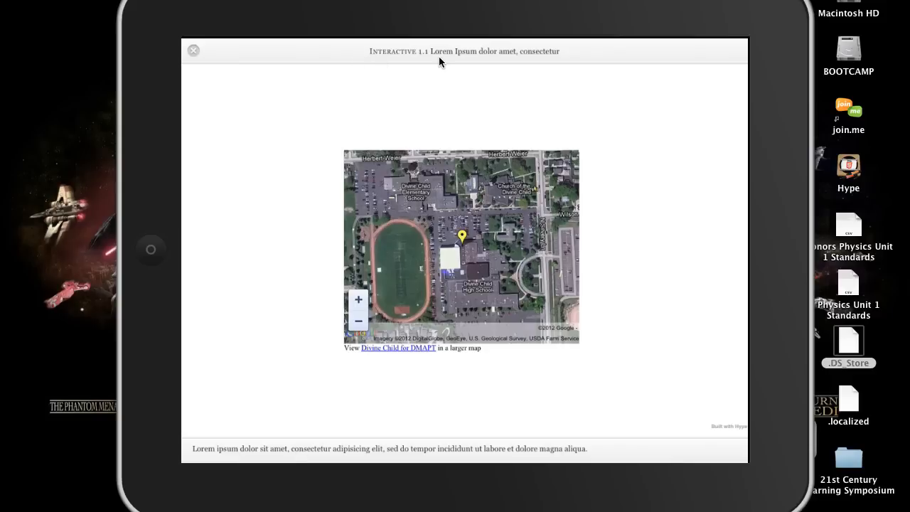